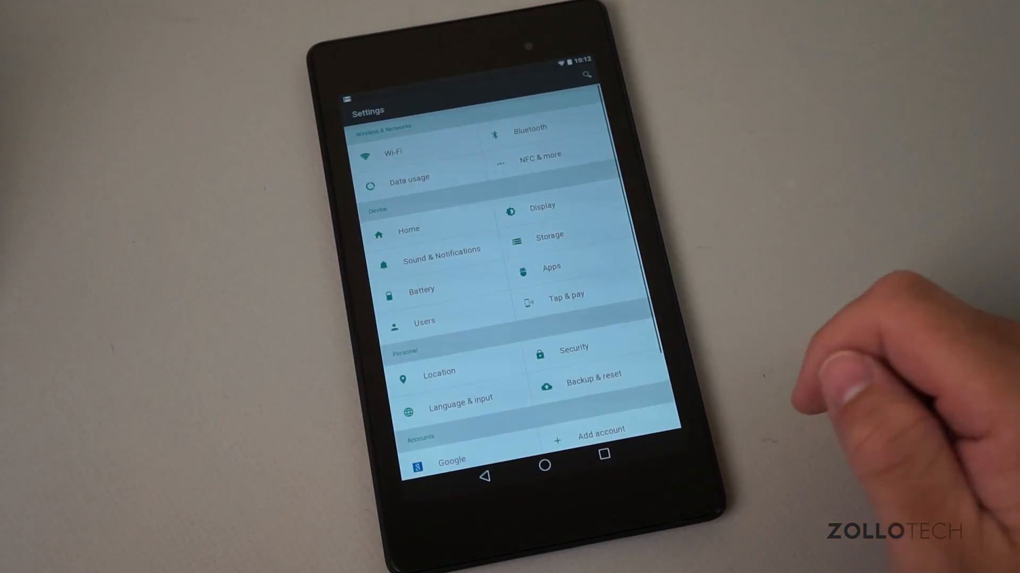
mouse_move(943, 312)
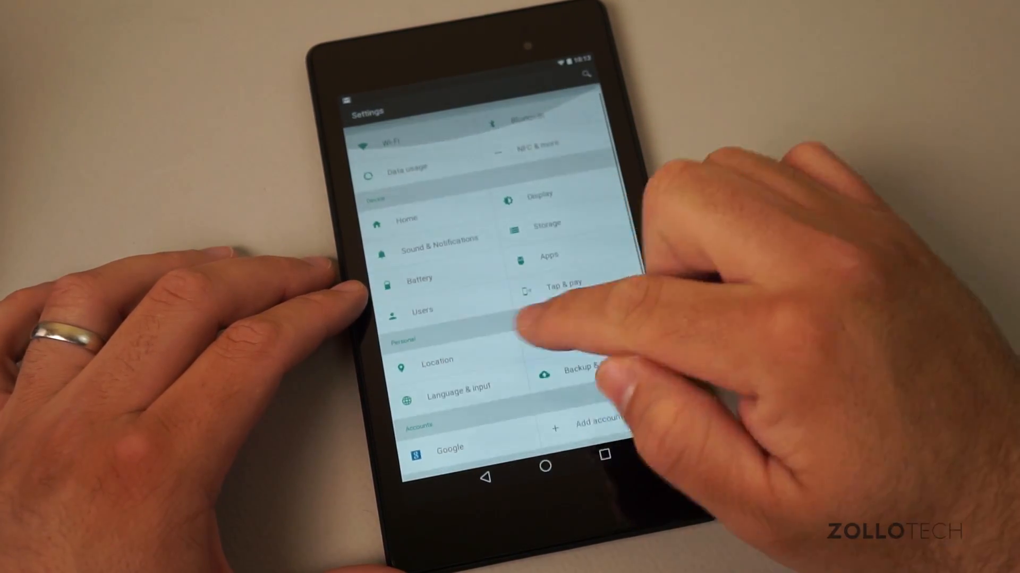
Step: Browse the material Settings list and view the installed Apps list before returning
scroll(down, 3)
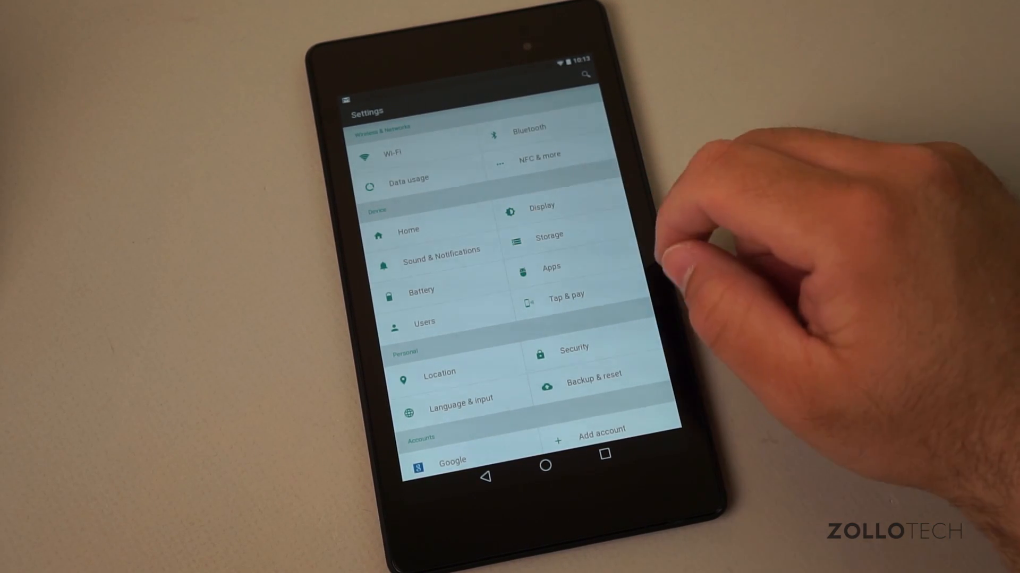
click(550, 235)
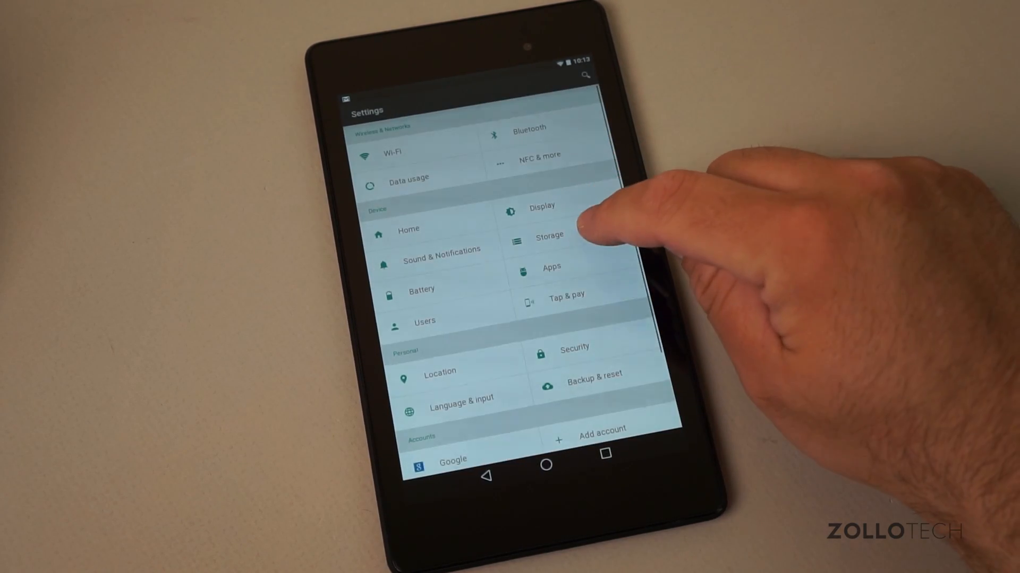
scroll(down, 3)
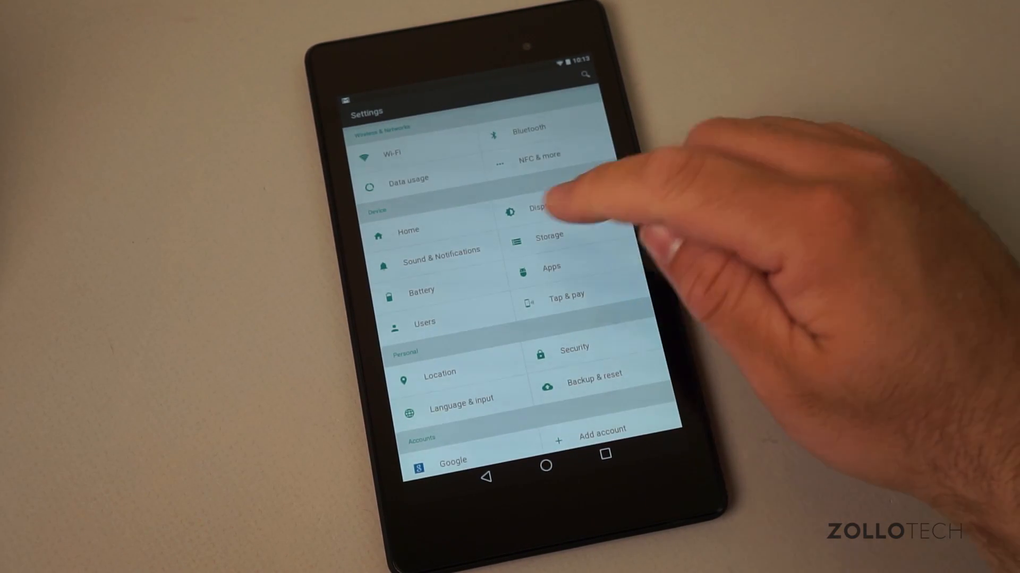
click(539, 210)
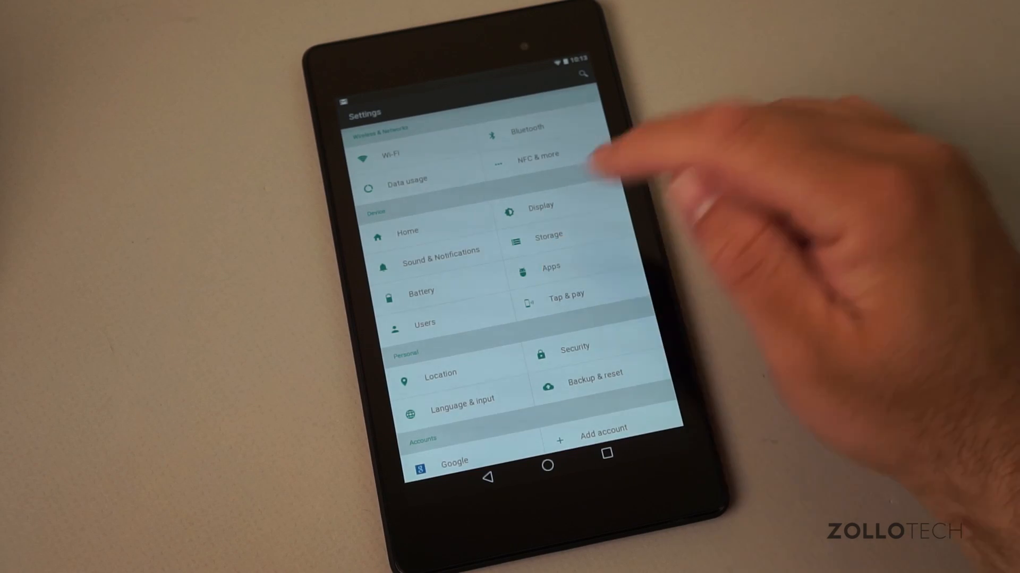
click(550, 267)
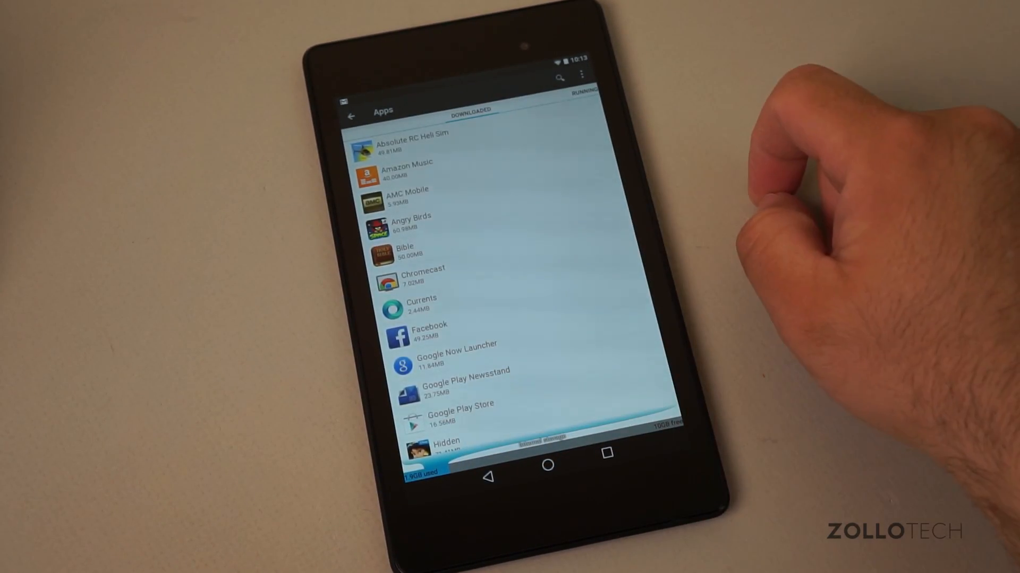
click(583, 91)
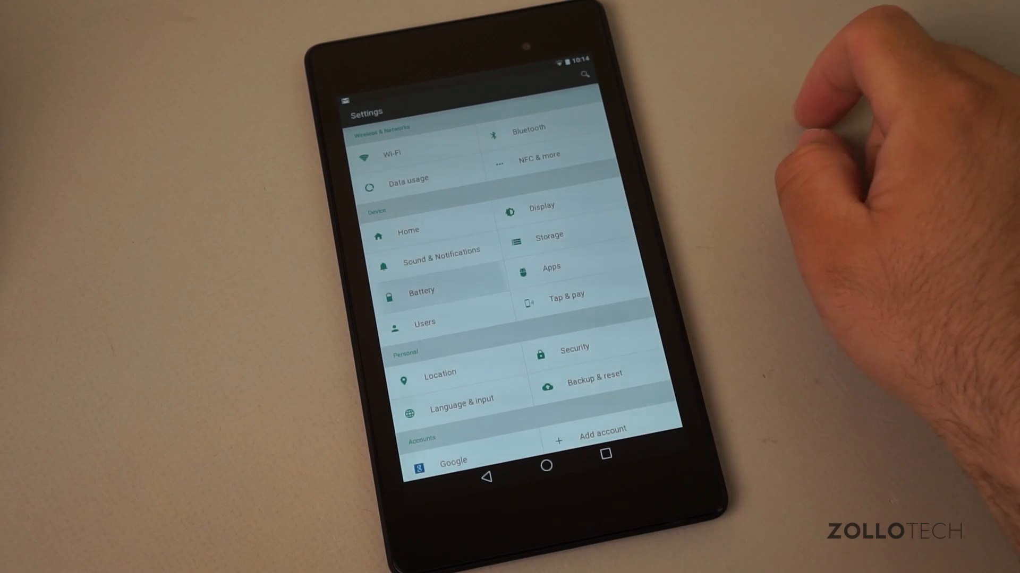
Step: View the Battery usage details and look through its entries
click(422, 291)
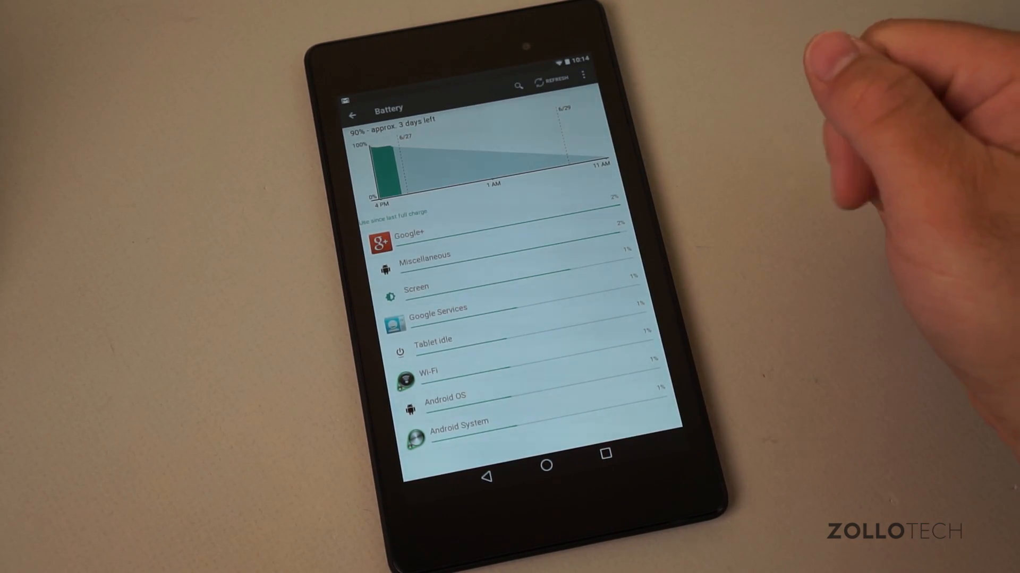
mouse_move(748, 195)
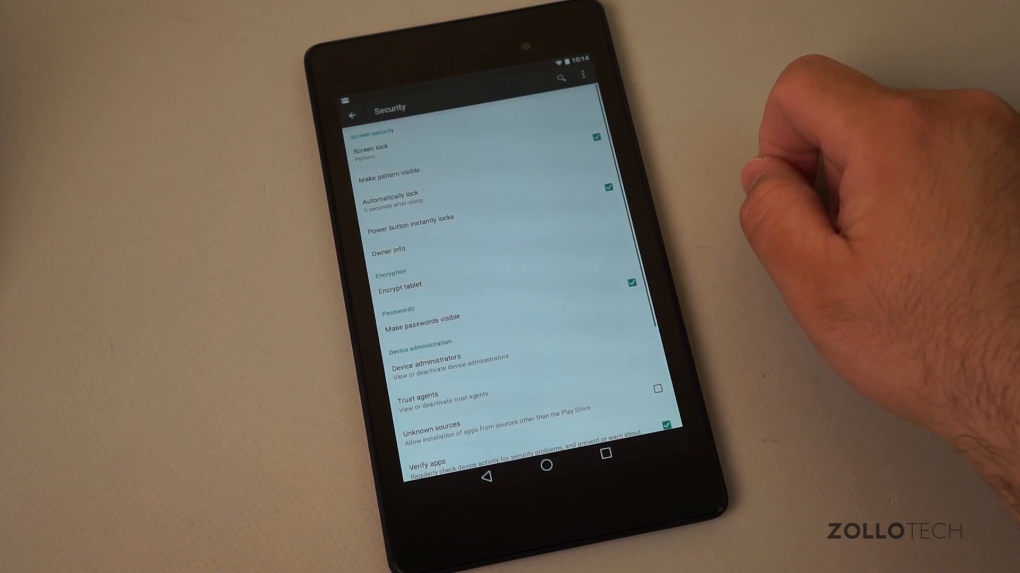
scroll(down, 3)
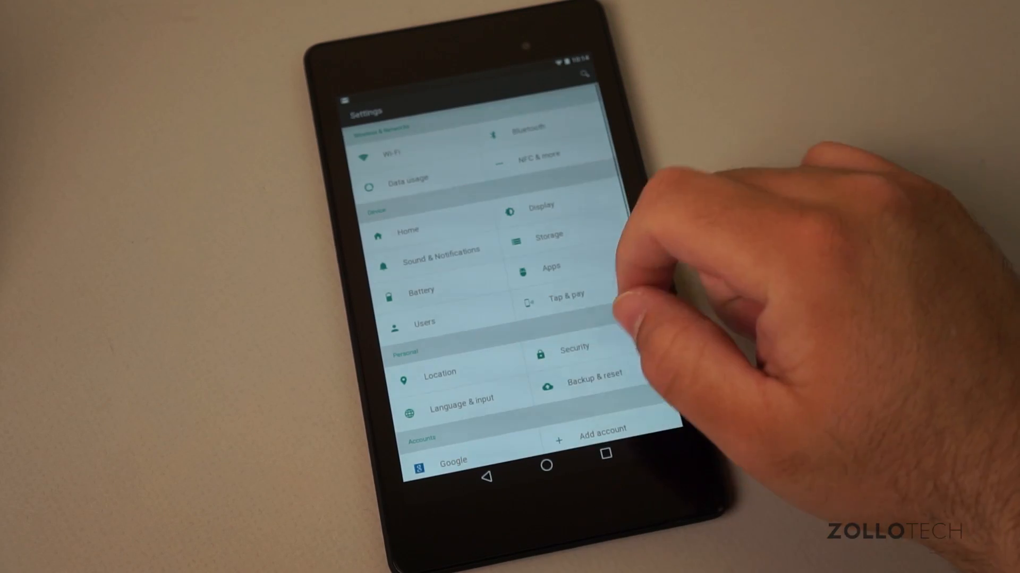
scroll(down, 3)
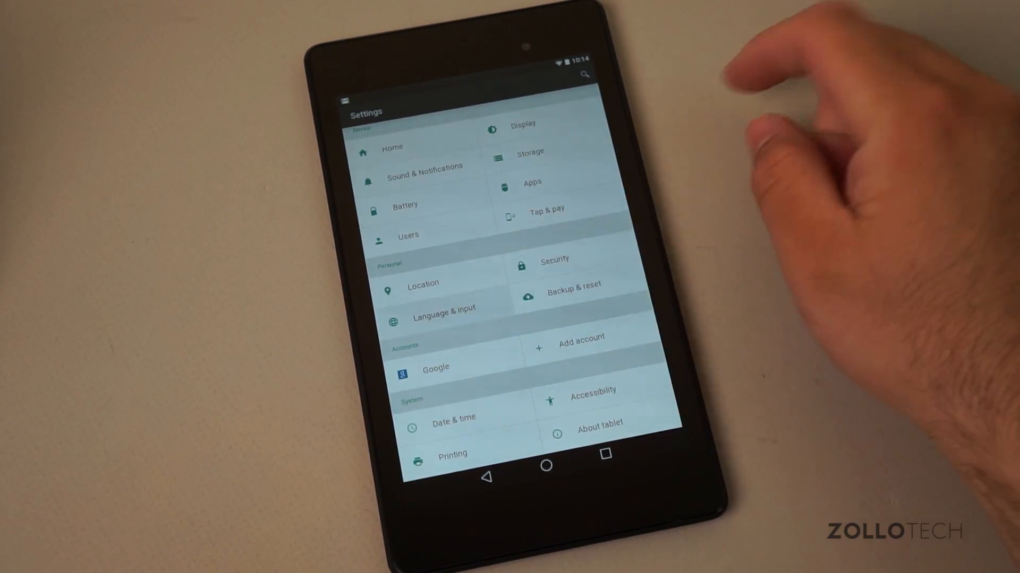
click(444, 308)
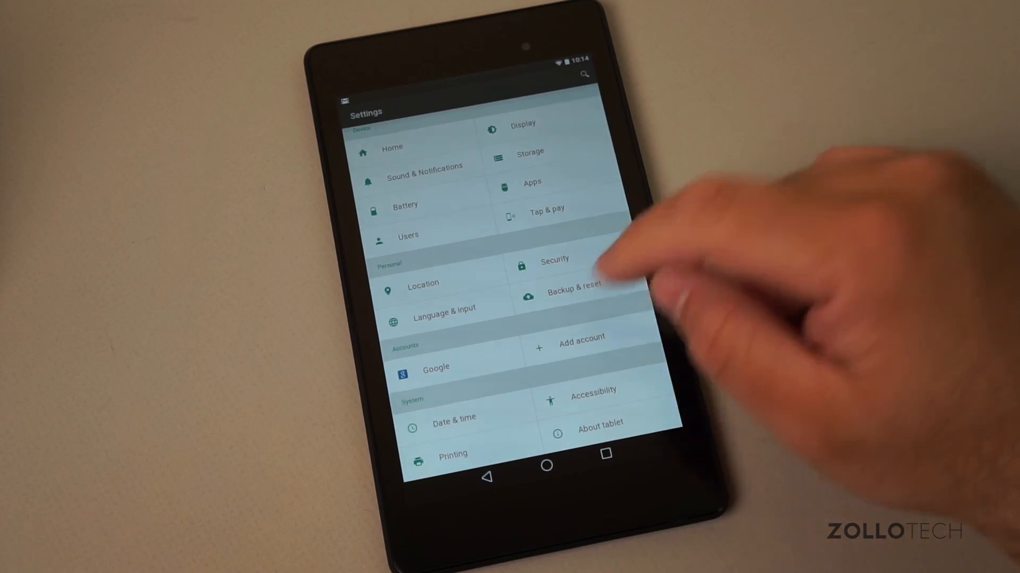
Step: Leave Settings for the home screen with the clock widget and app shortcuts
click(581, 338)
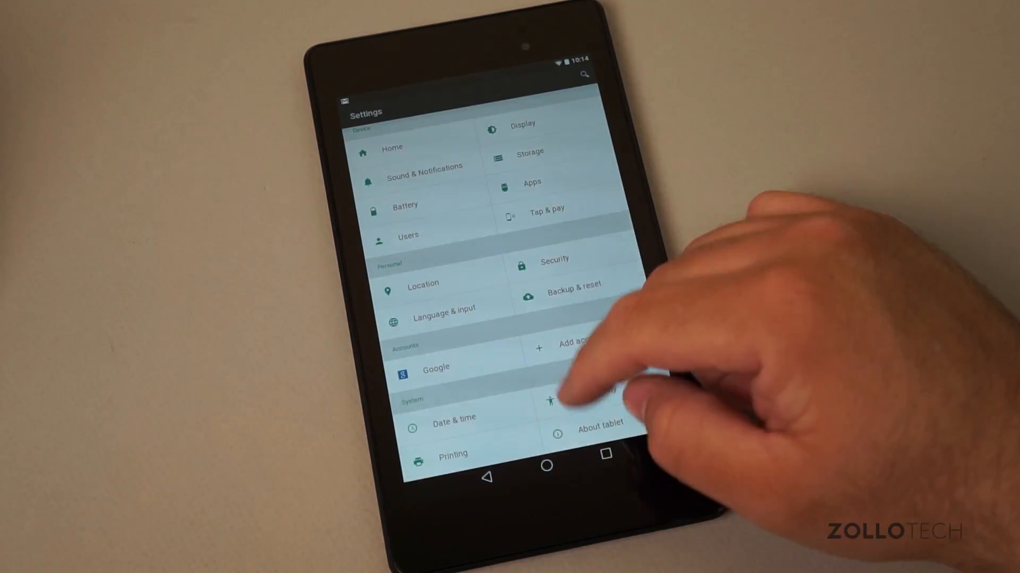
click(454, 416)
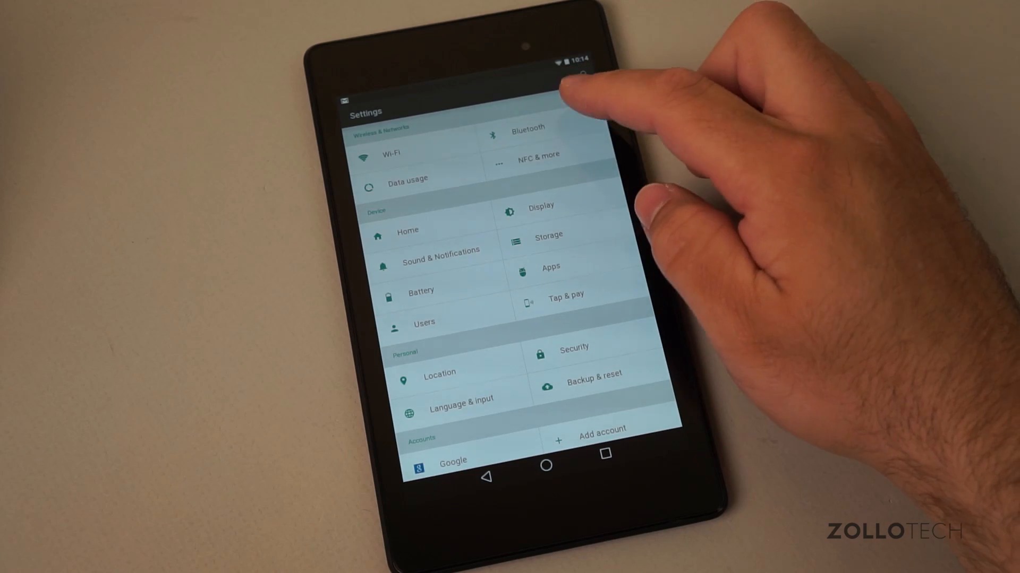
click(538, 155)
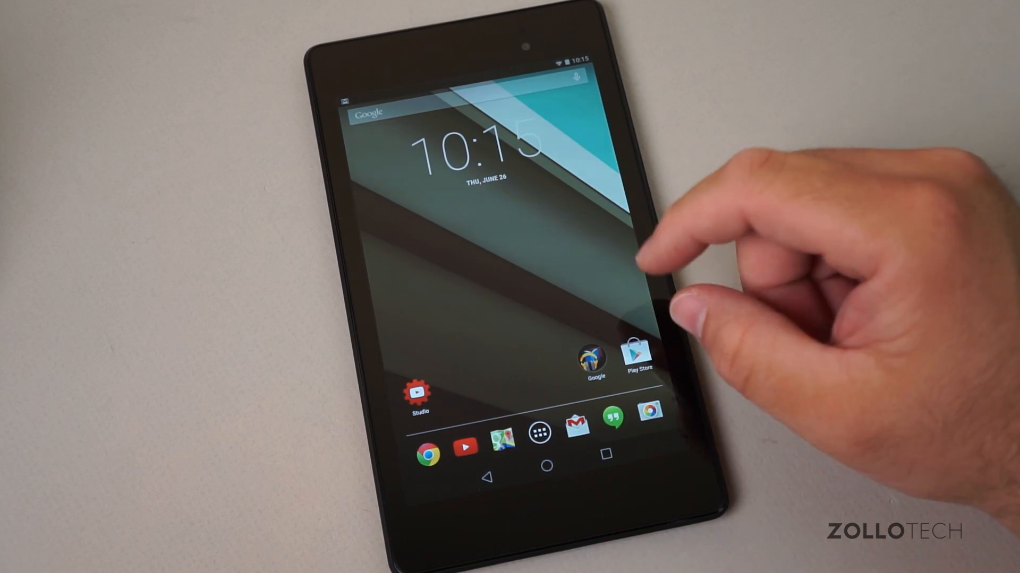
mouse_move(683, 293)
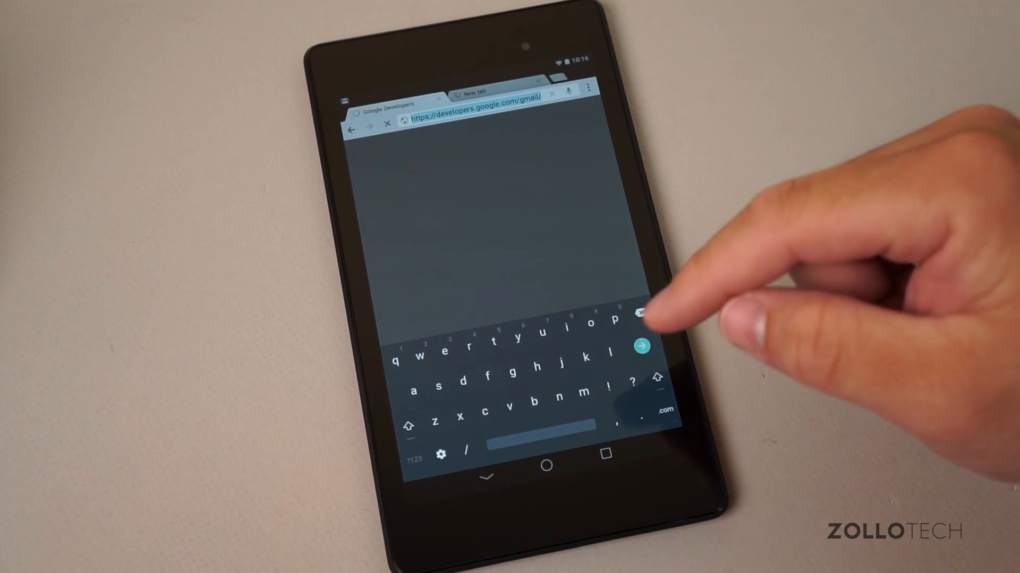
Step: Search Google for "zollotech" from Chrome's omnibox and view the results
click(641, 345)
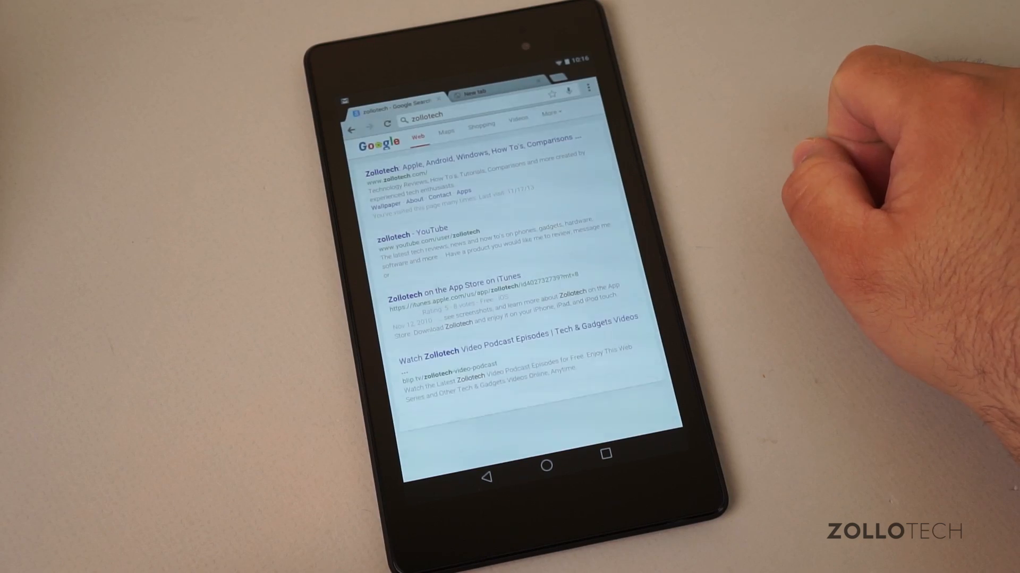
scroll(down, 3)
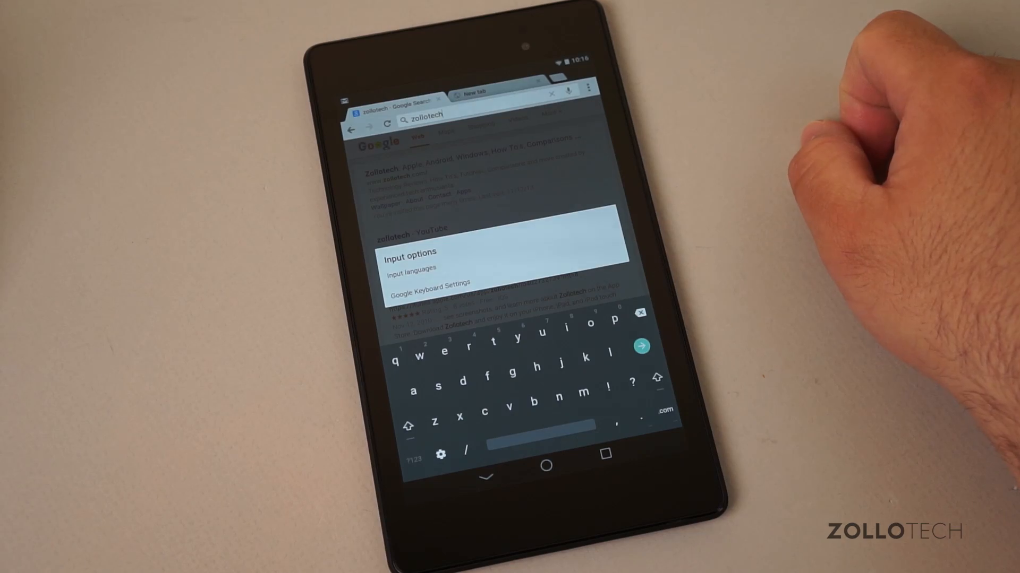
Step: Show the keyboard's Input options menu over the zollotech results and dismiss it
click(428, 284)
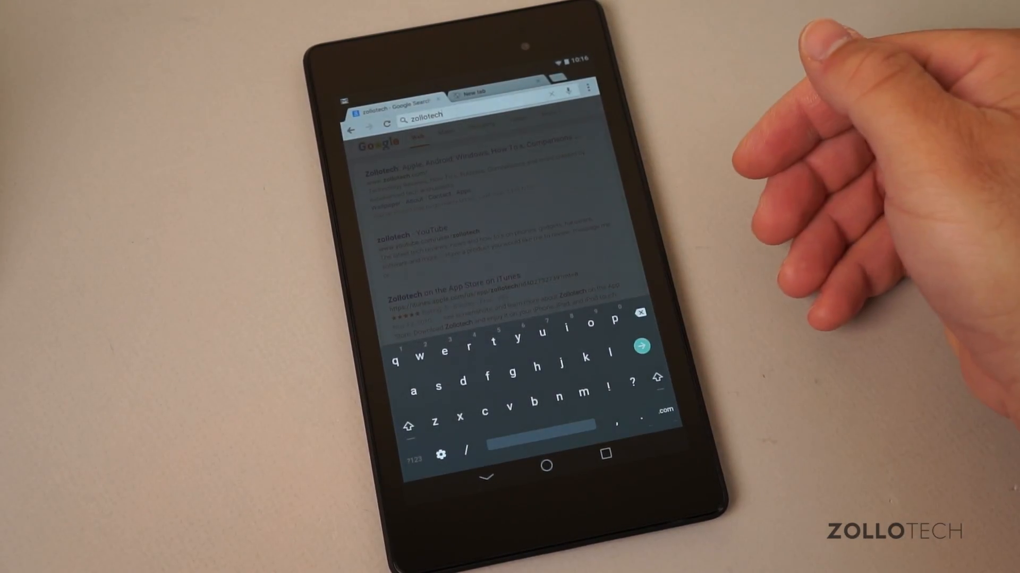
click(440, 452)
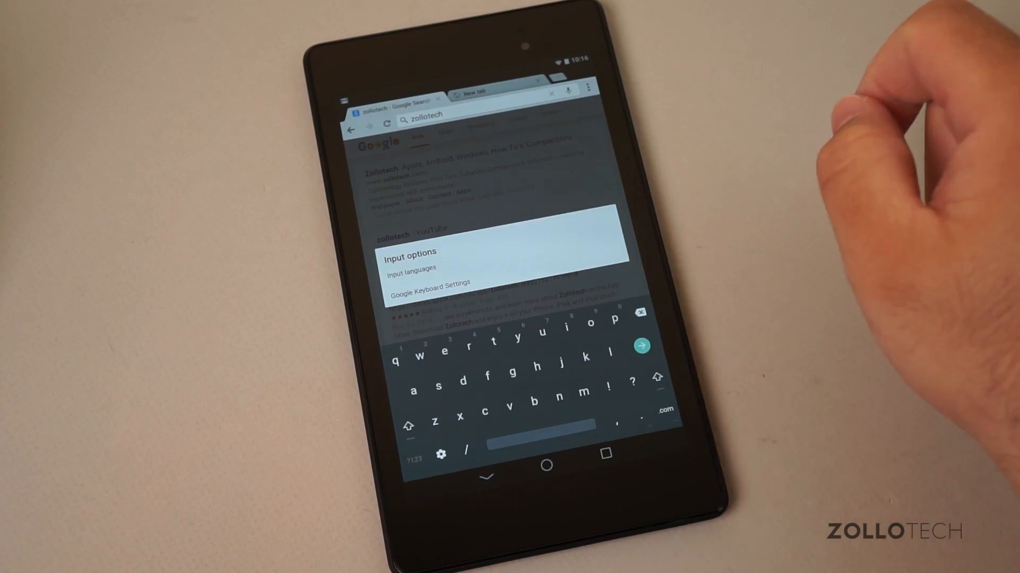
click(429, 284)
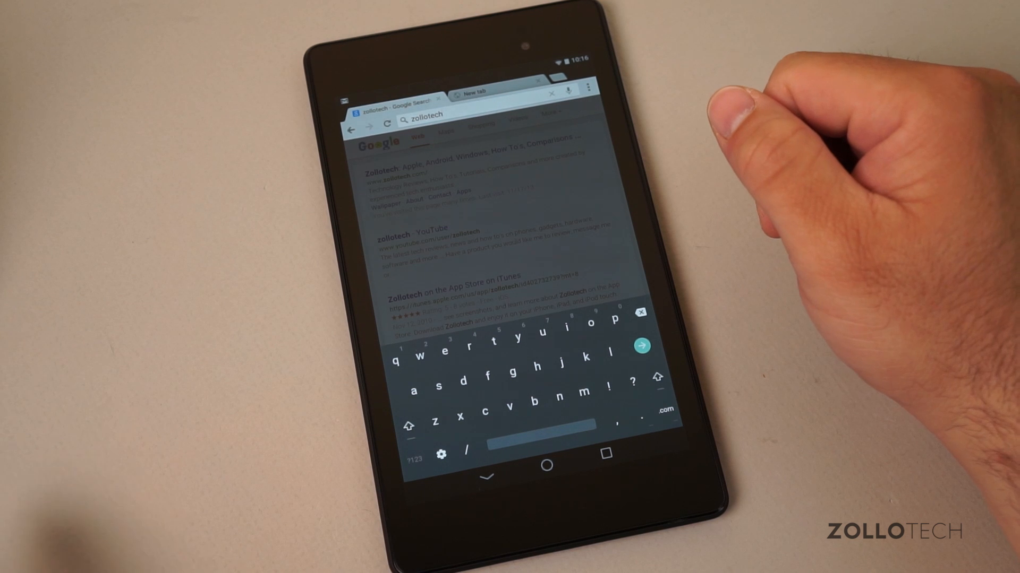
mouse_move(747, 162)
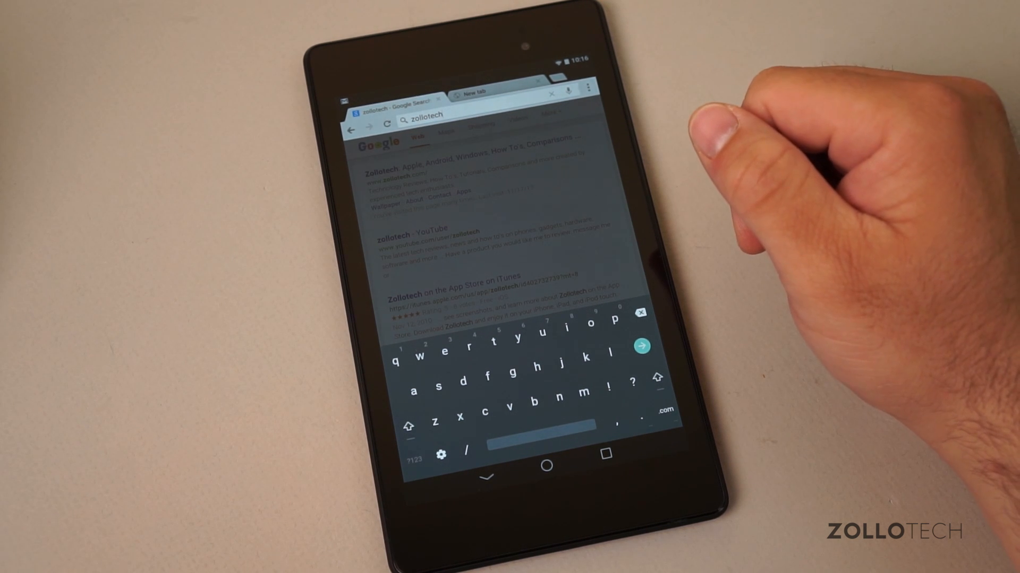